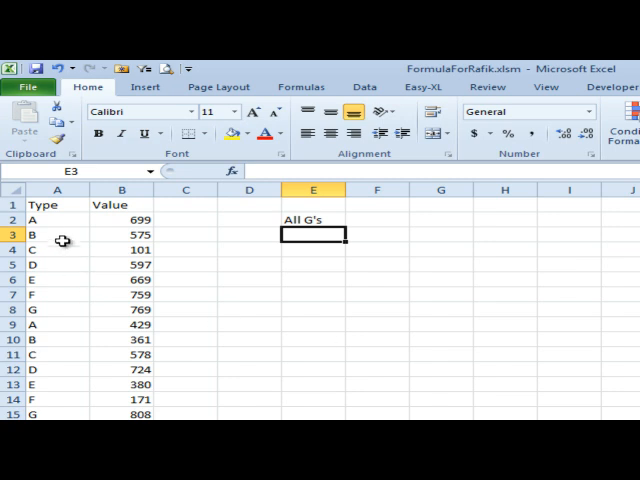
{"action": "mouse_move", "coordinate": [55, 218]}
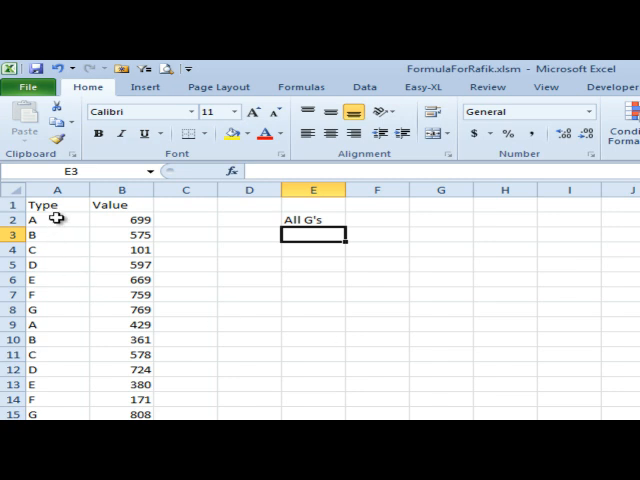
{"action": "mouse_move", "coordinate": [60, 308]}
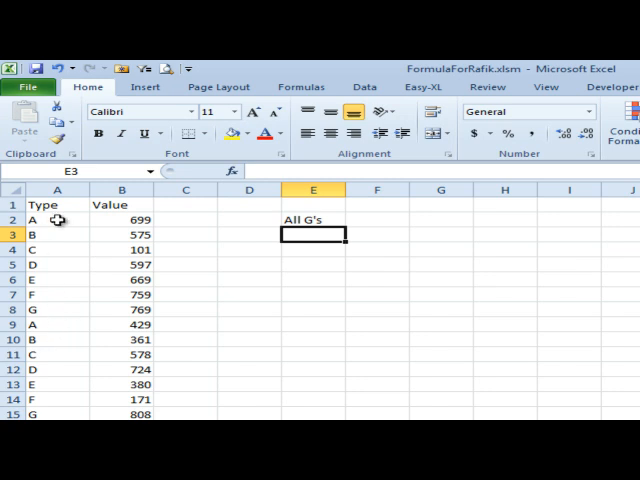
{"action": "mouse_move", "coordinate": [47, 264]}
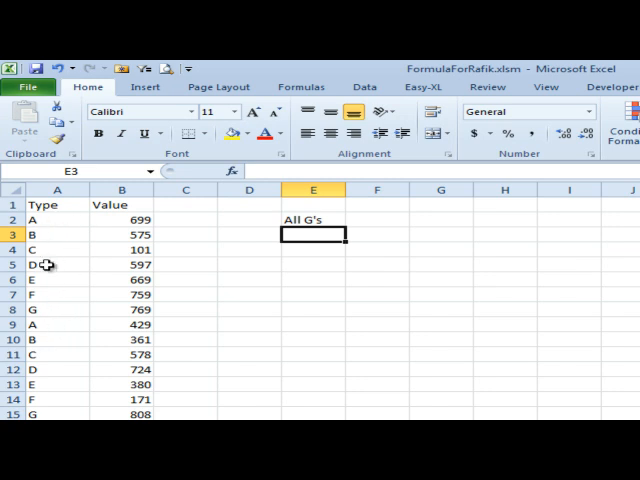
{"action": "mouse_move", "coordinate": [76, 309]}
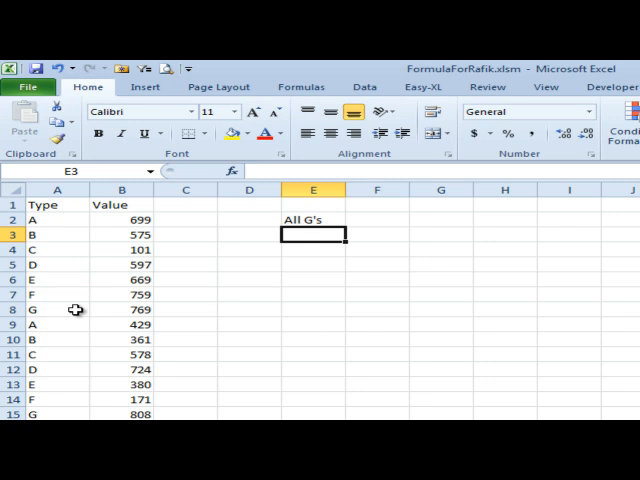
{"action": "mouse_move", "coordinate": [370, 288]}
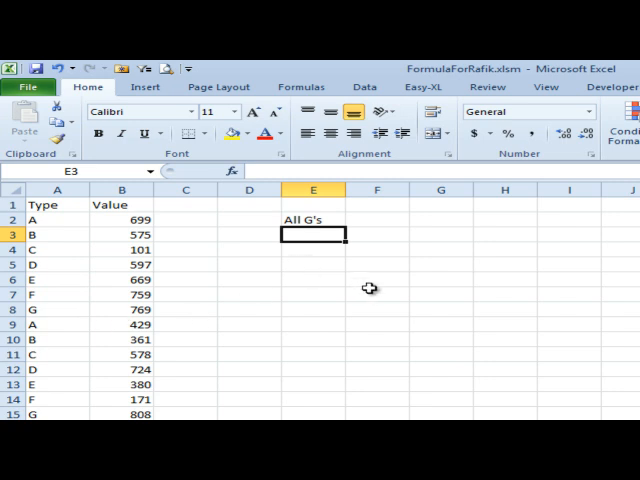
- Enter =INDEX($B$2:$B$360,ROW(A1)*7) in E3 to return 769
{"action": "type", "text": "="}
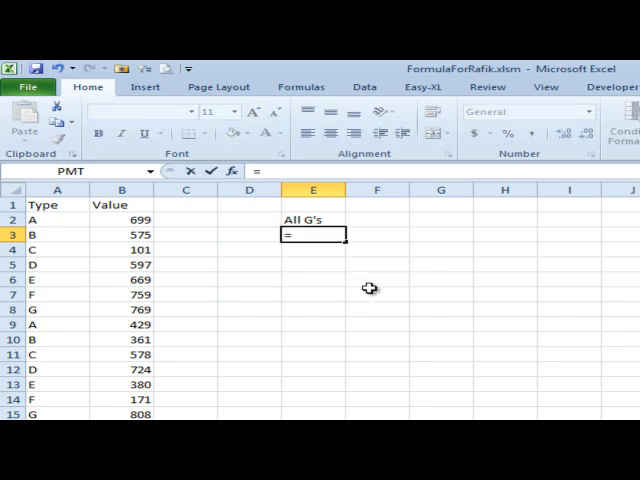
{"action": "type", "text": "=INDEX($B$2:$B$360"}
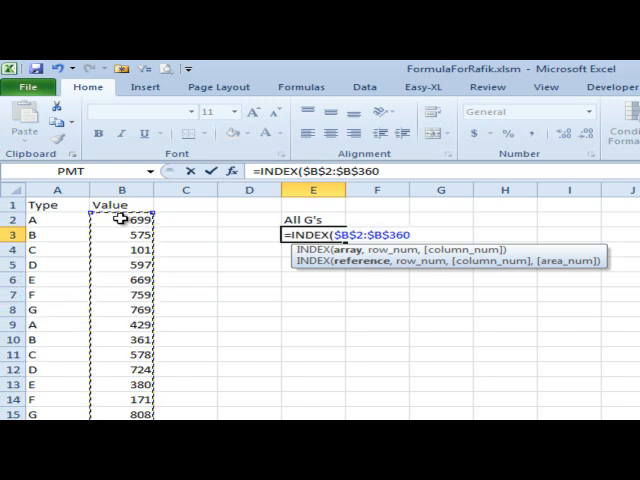
{"action": "type", "text": ","}
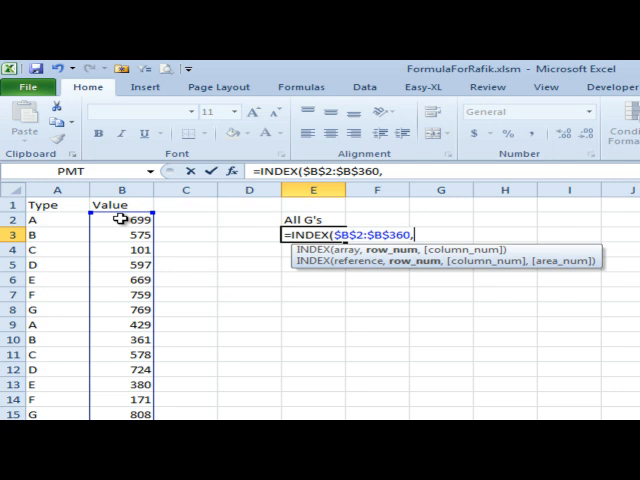
{"action": "type", "text": "ROW"}
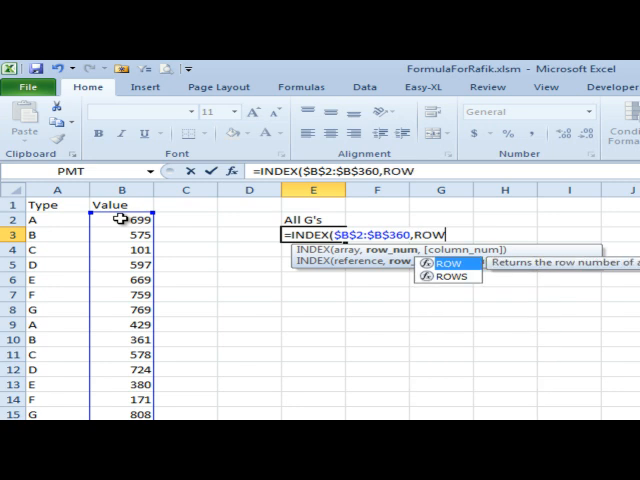
{"action": "type", "text": "(A1)*"}
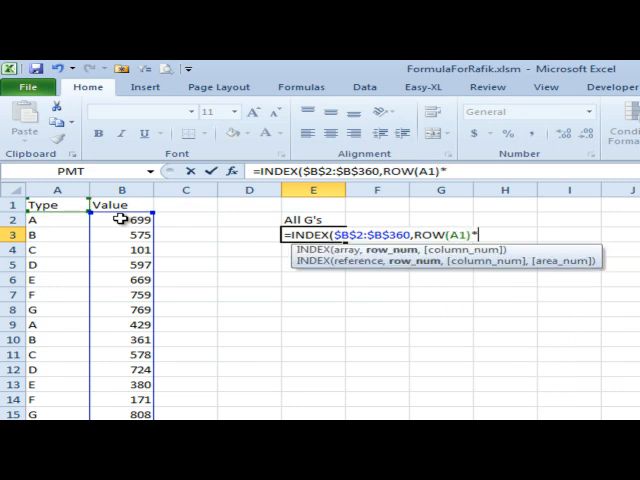
{"action": "type", "text": "7"}
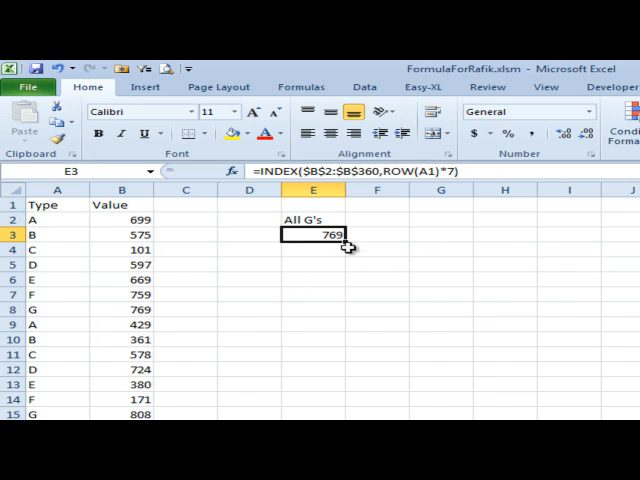
- Copy the E3 formula into E4 and confirm it references ROW(A2), showing 808
{"action": "left_click_drag", "start_coordinate": [347, 243], "coordinate": [347, 249]}
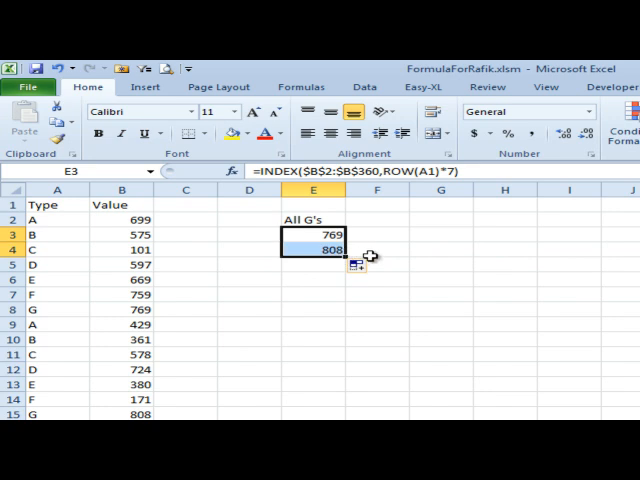
{"action": "left_click", "coordinate": [314, 249]}
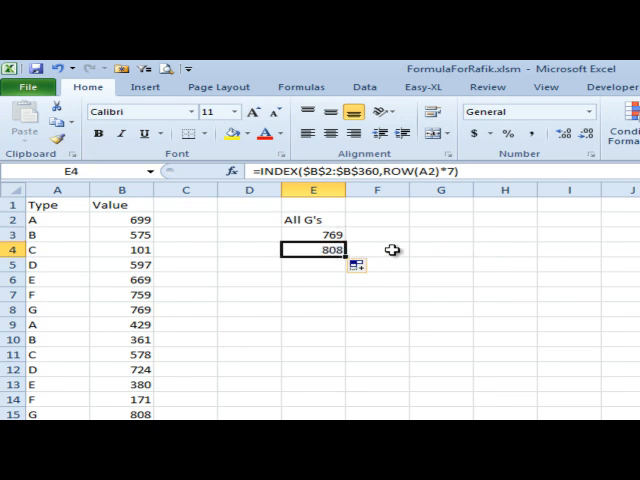
{"action": "double_click", "coordinate": [313, 235]}
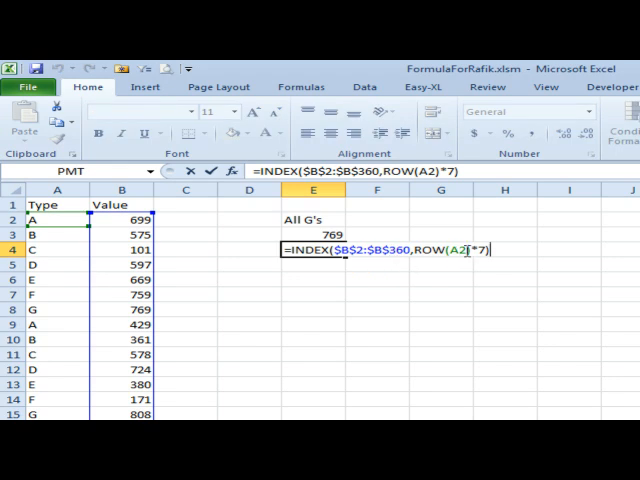
{"action": "mouse_move", "coordinate": [470, 270]}
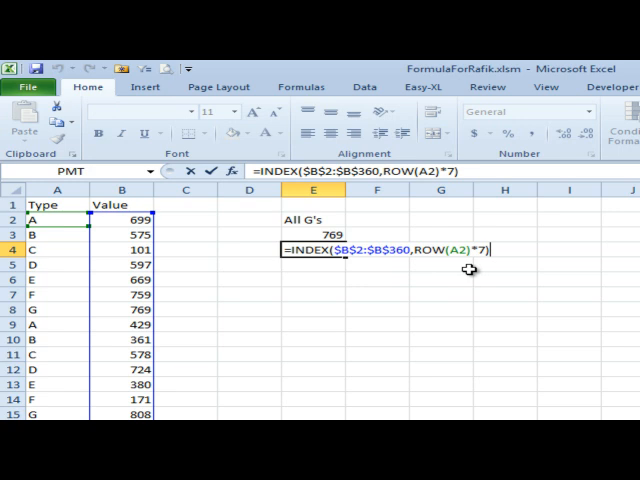
{"action": "key", "text": "enter"}
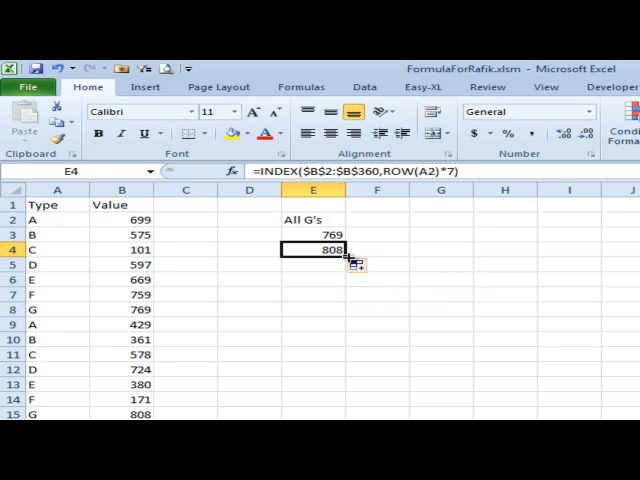
- Scroll down to check the All G's column values 769, 808, 271, 851 onward
{"action": "scroll", "scroll_direction": "down", "scroll_amount": 3}
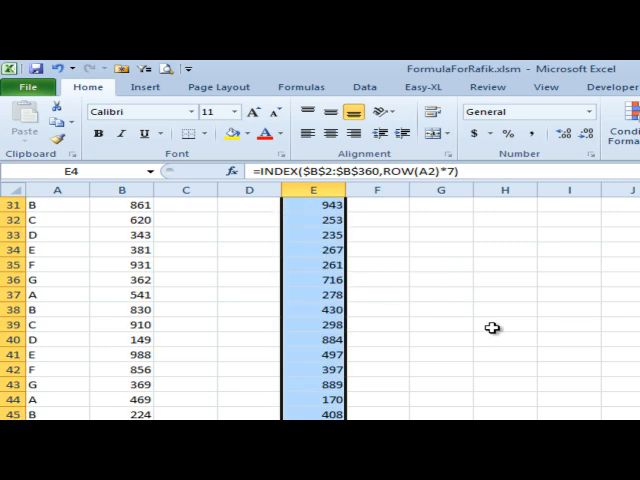
{"action": "scroll", "scroll_direction": "down", "scroll_amount": 3}
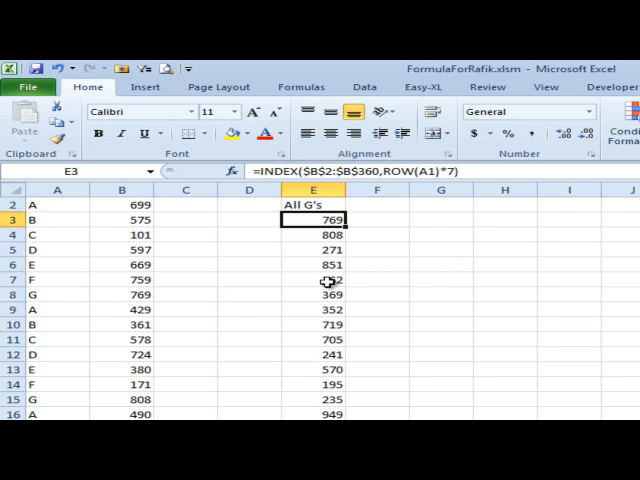
{"action": "mouse_move", "coordinate": [388, 232]}
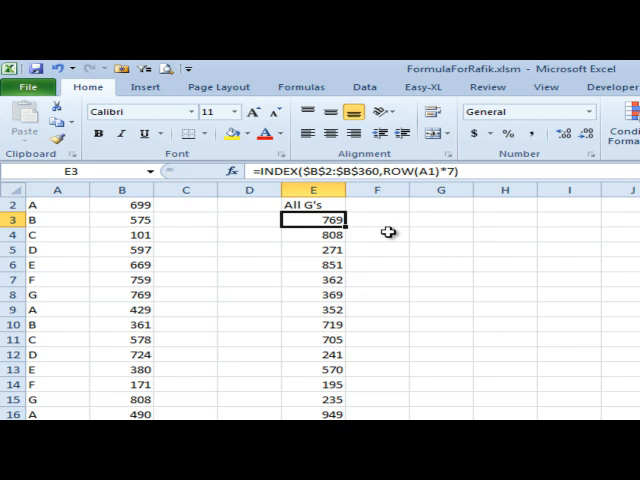
{"action": "mouse_move", "coordinate": [37, 303]}
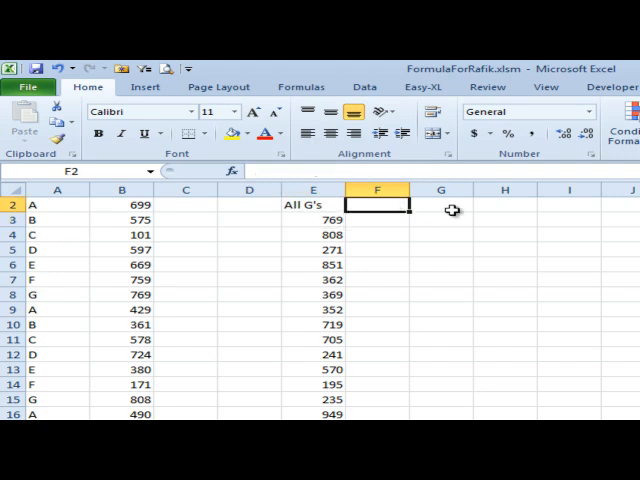
- Type the heading All C's in F2
{"action": "type", "text": "All C's"}
{"action": "left_click", "coordinate": [377, 219]}
{"action": "type", "text": "=INDEX($B$2:$B$360,ROW(B1)*7"}
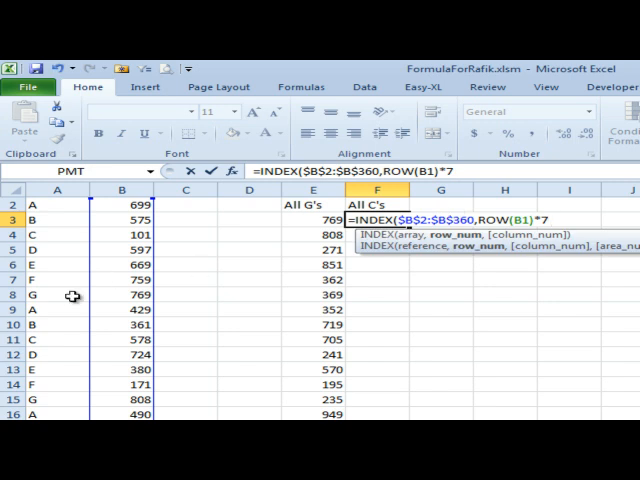
{"action": "mouse_move", "coordinate": [72, 293]}
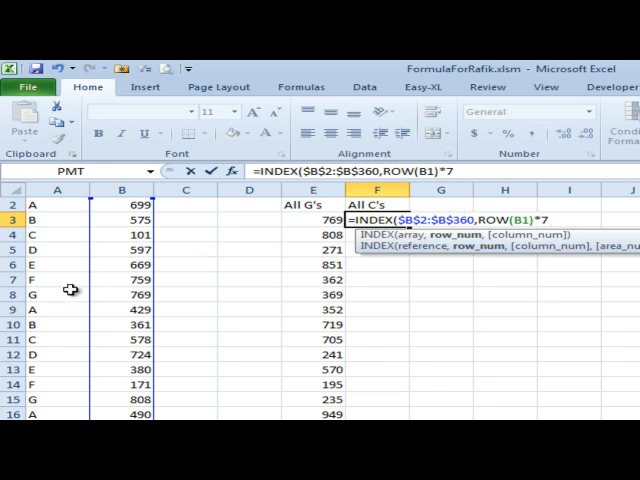
{"action": "mouse_move", "coordinate": [427, 293]}
{"action": "type", "text": "-4)"}
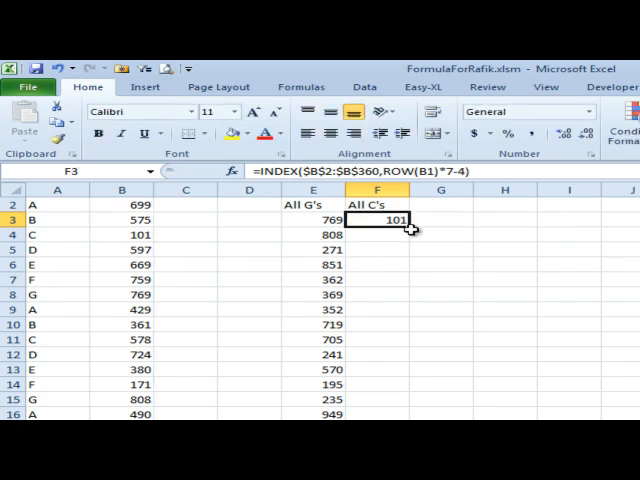
- Fill the F3 offset formula down column F, listing 101, 578, 242, 577
{"action": "left_click_drag", "start_coordinate": [411, 229], "coordinate": [411, 414]}
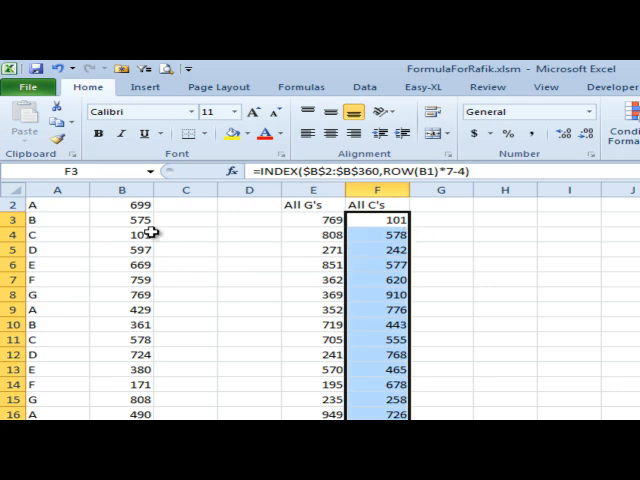
{"action": "mouse_move", "coordinate": [360, 248]}
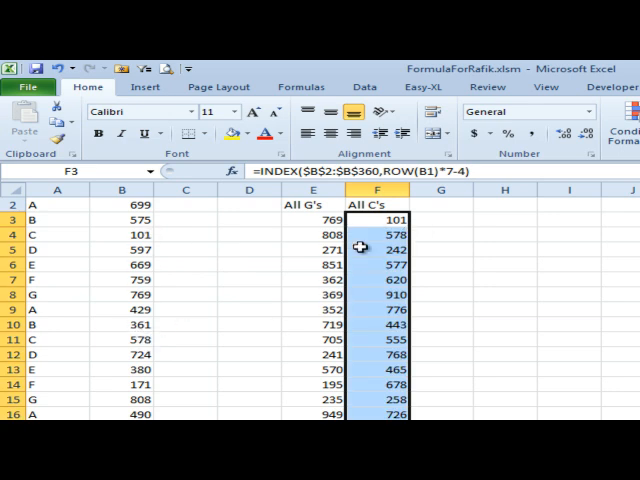
{"action": "mouse_move", "coordinate": [375, 219]}
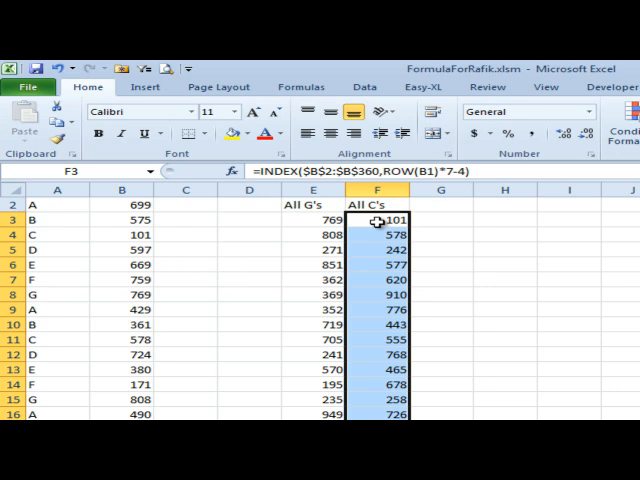
{"action": "mouse_move", "coordinate": [461, 221]}
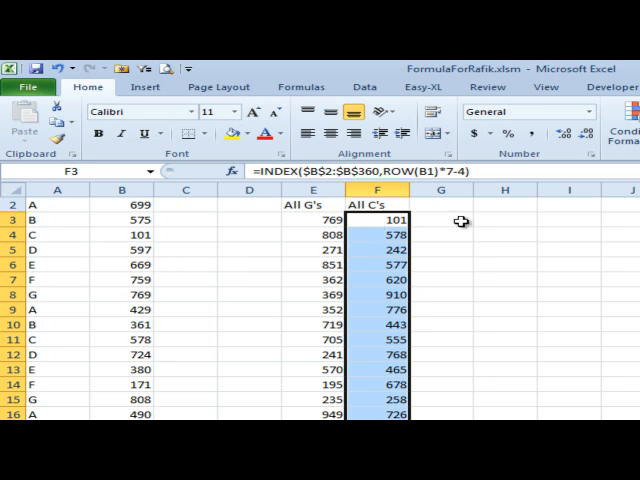
{"action": "mouse_move", "coordinate": [463, 225]}
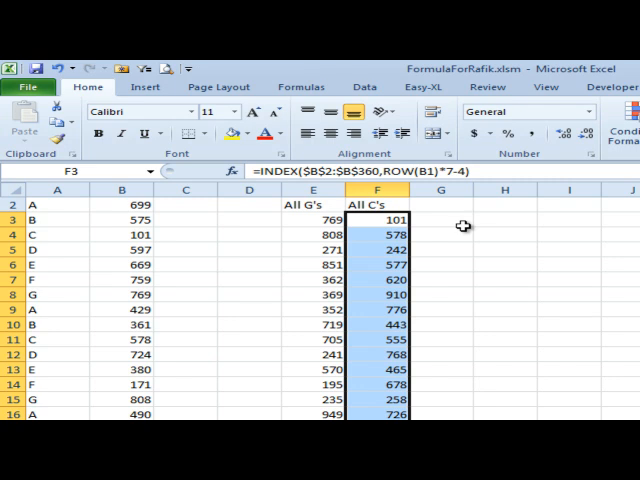